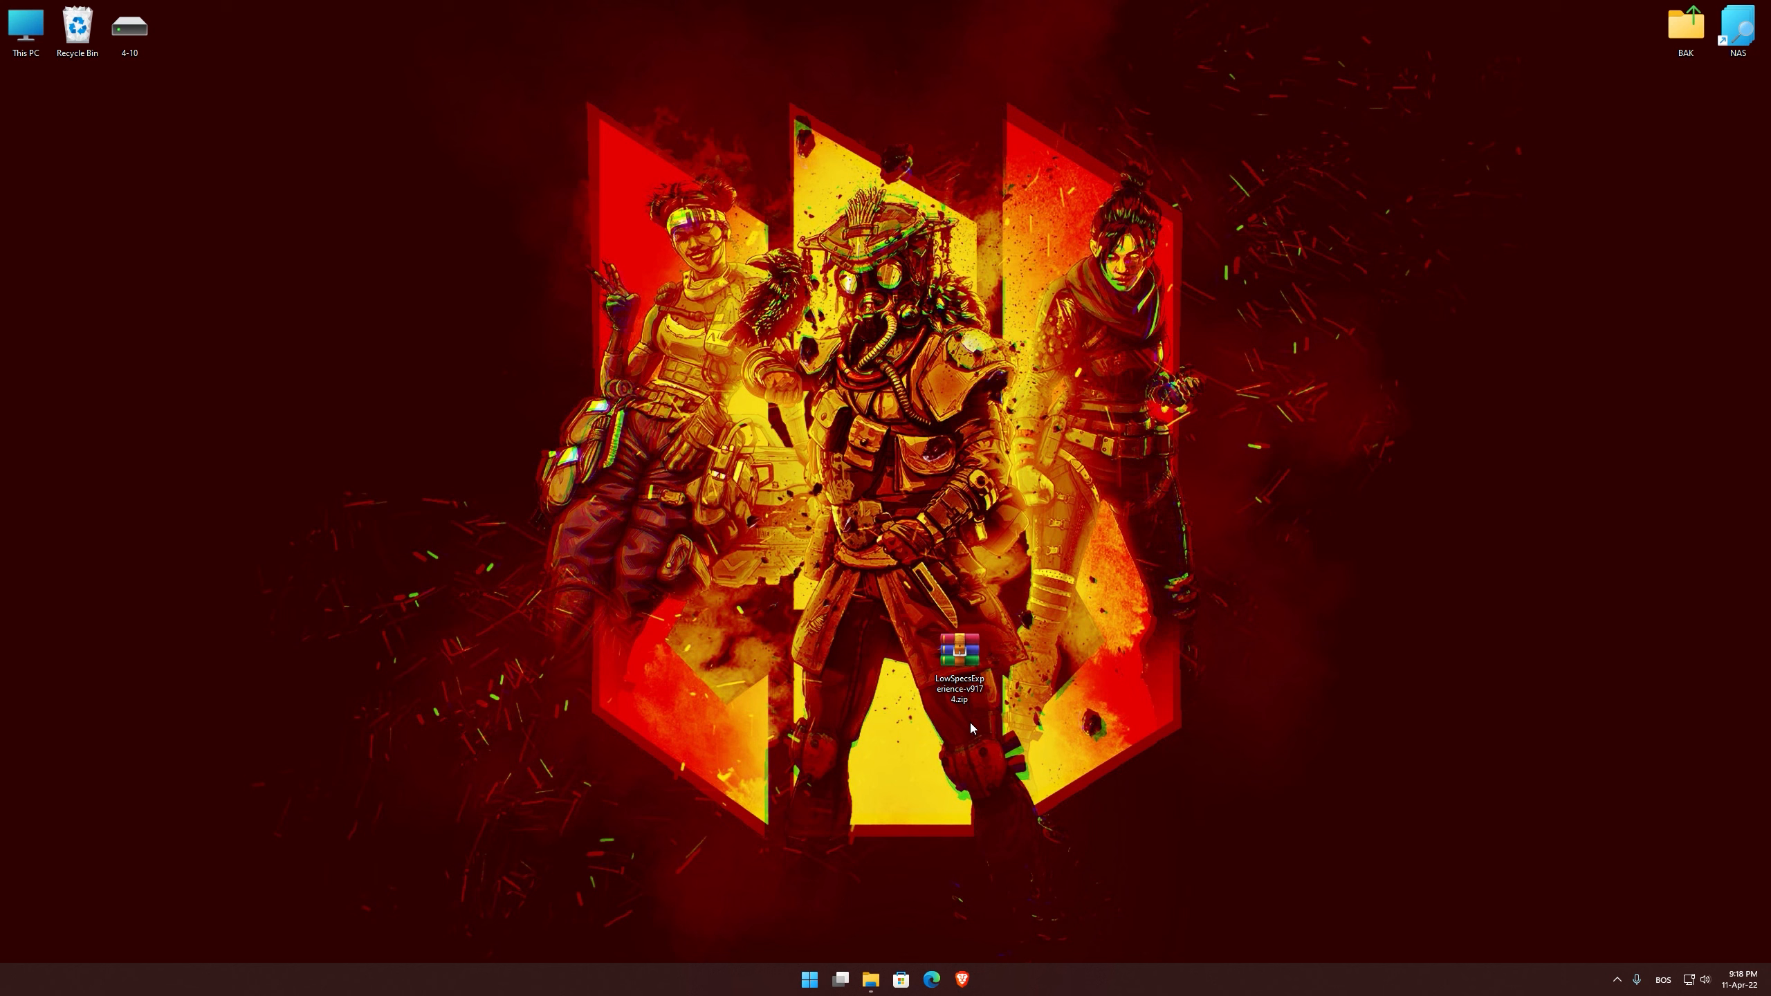
Step: Extract the LowSpecsExperience zip onto the desktop via its context menu
right_click(957, 667)
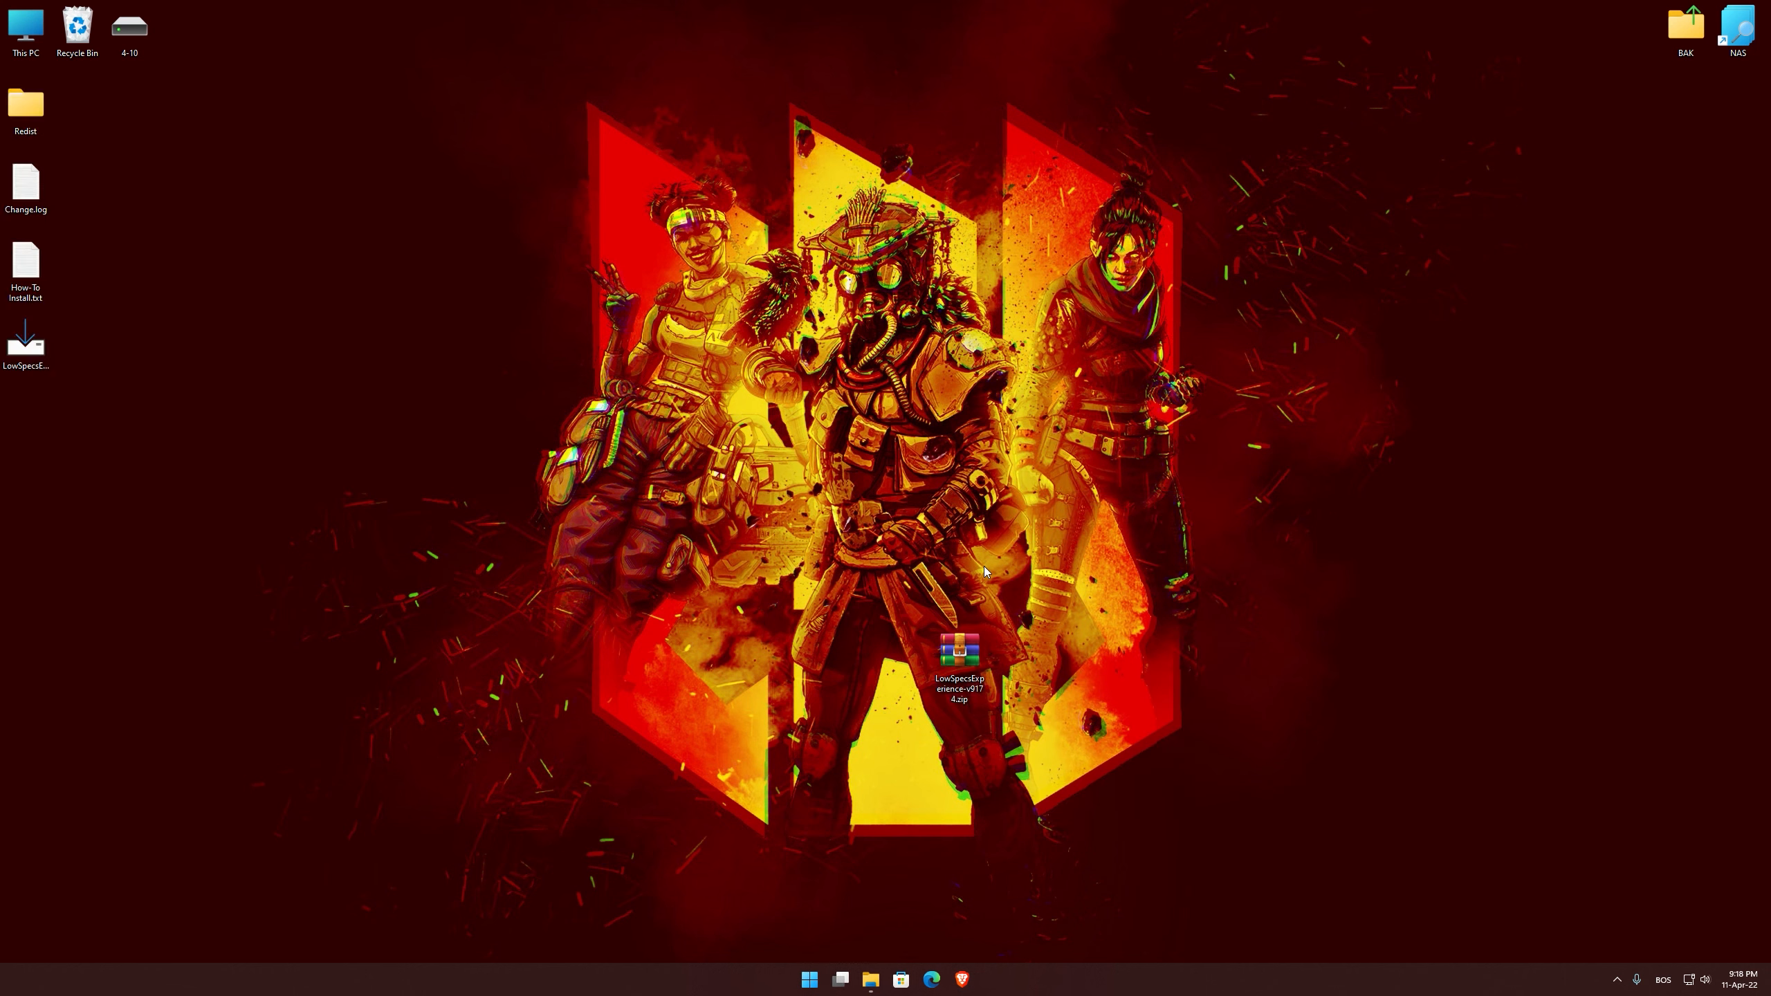
Step: Run the installer, install Low Specs Experience, and finish the setup wizard
double_click(957, 658)
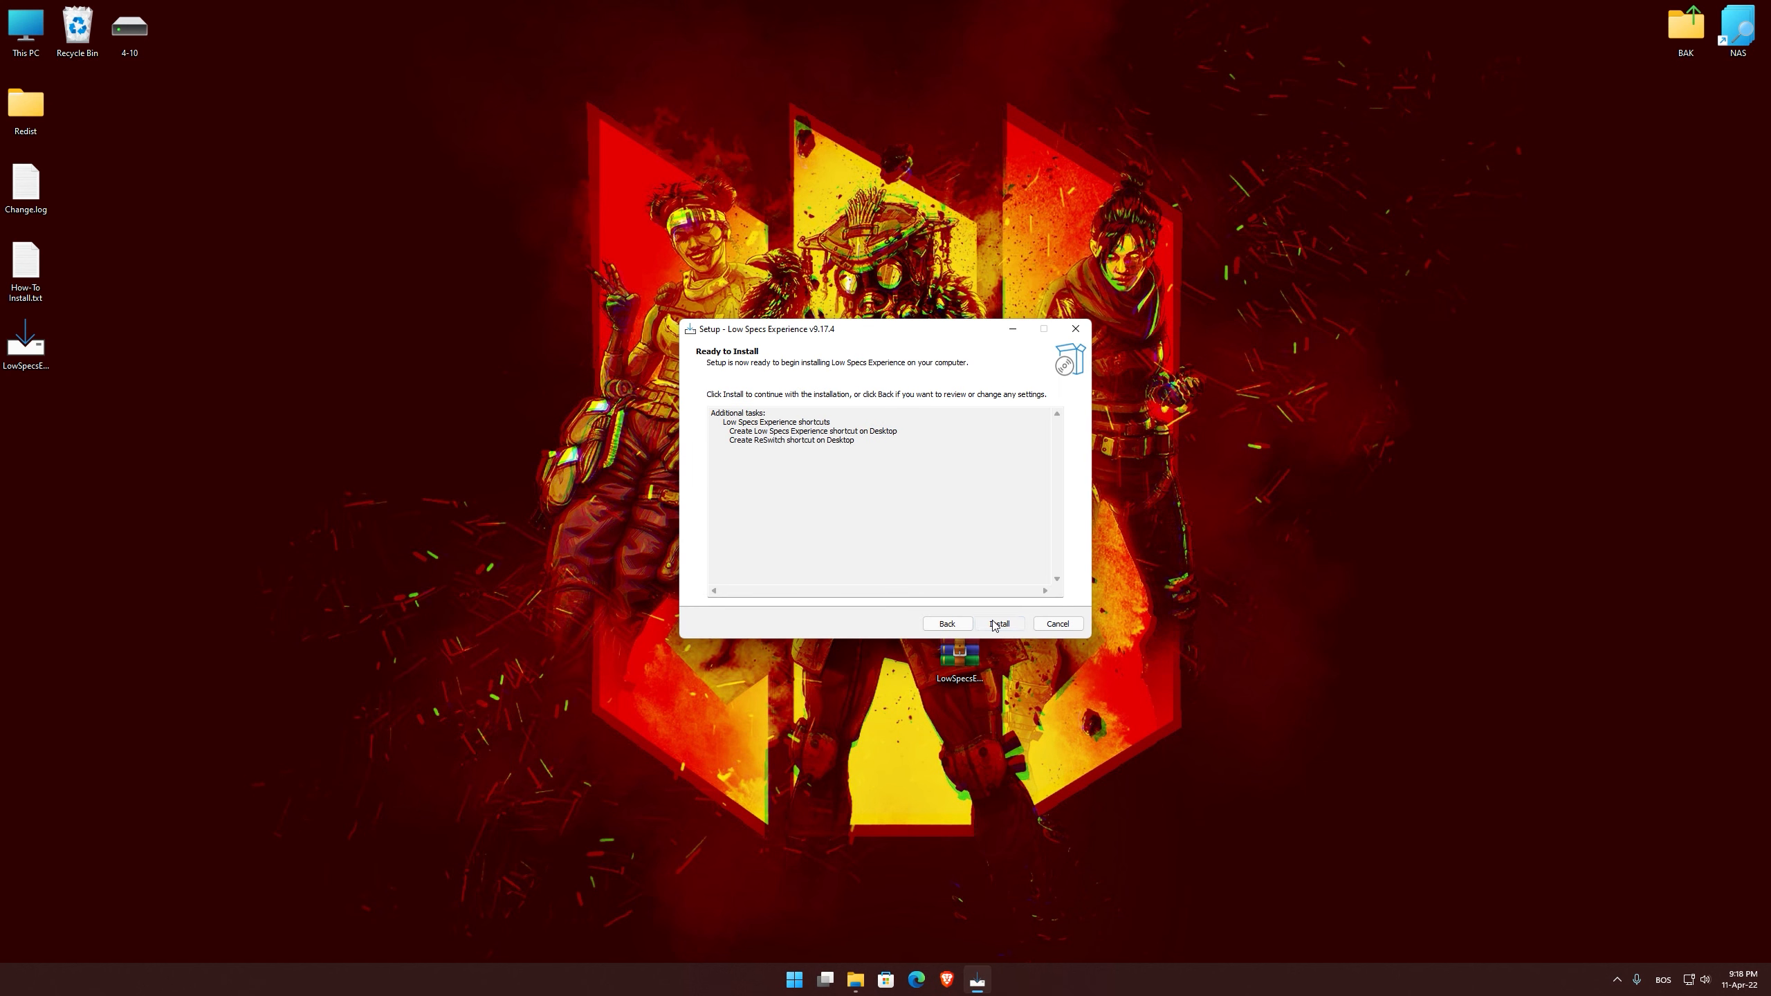
left_click(998, 624)
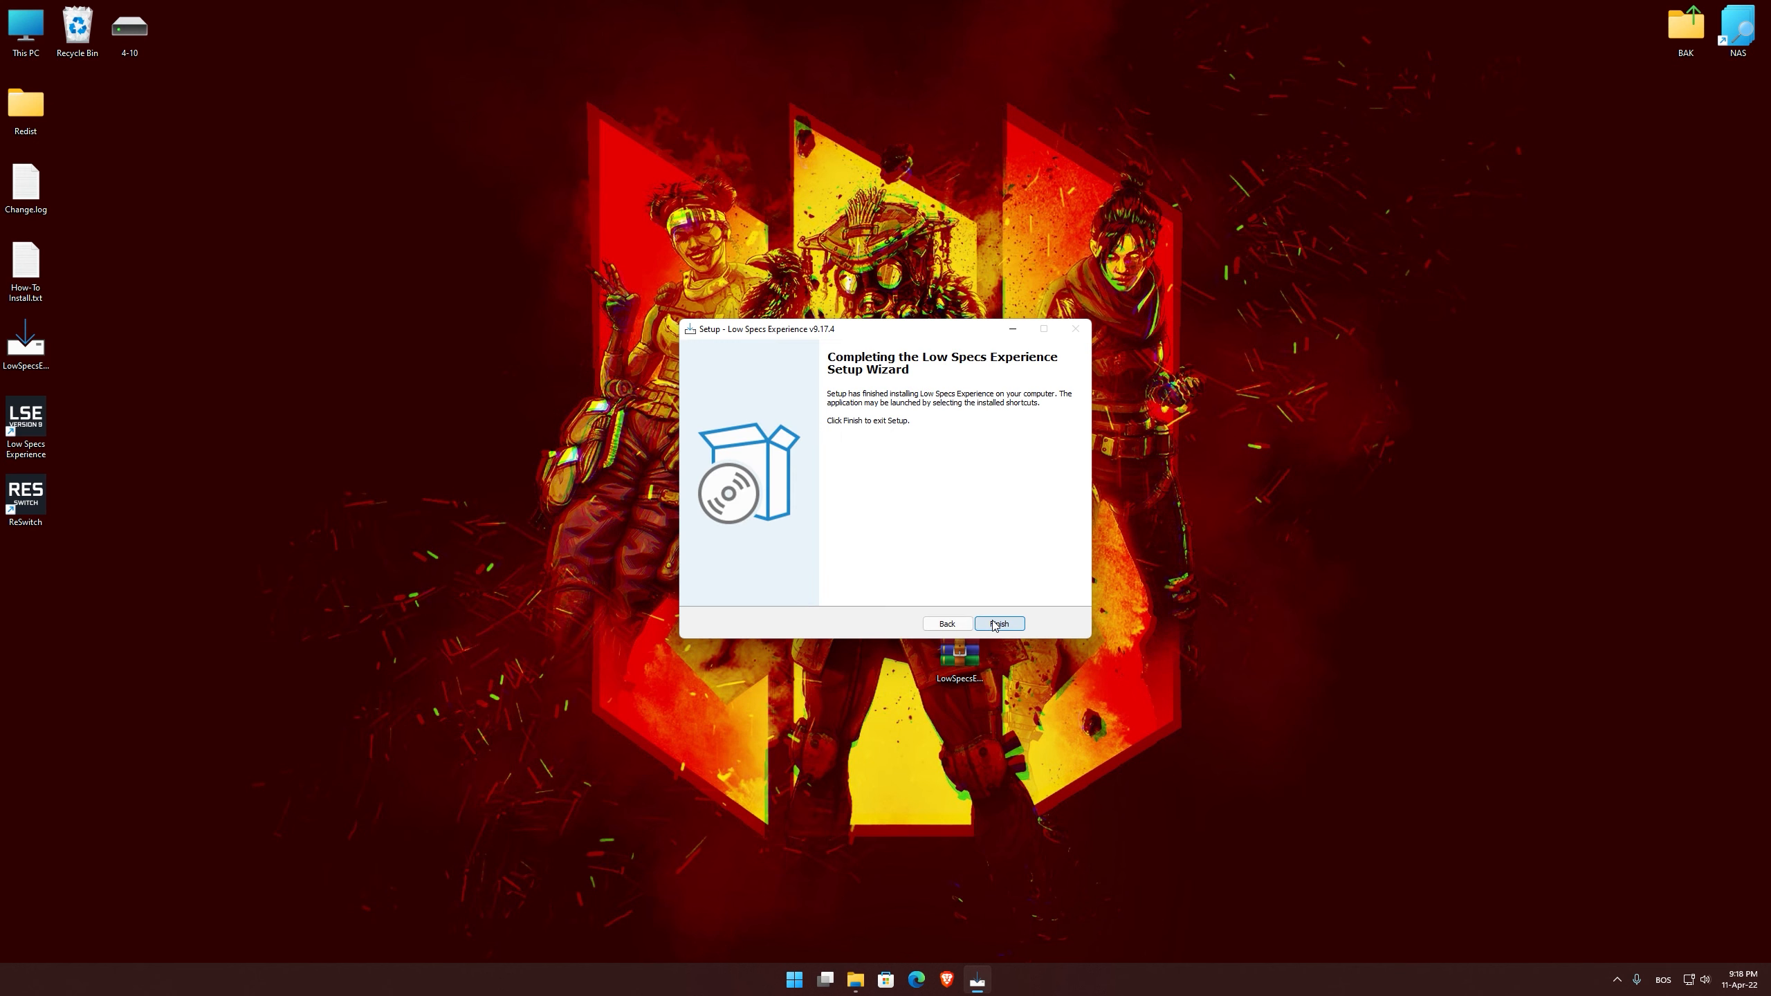
left_click(999, 624)
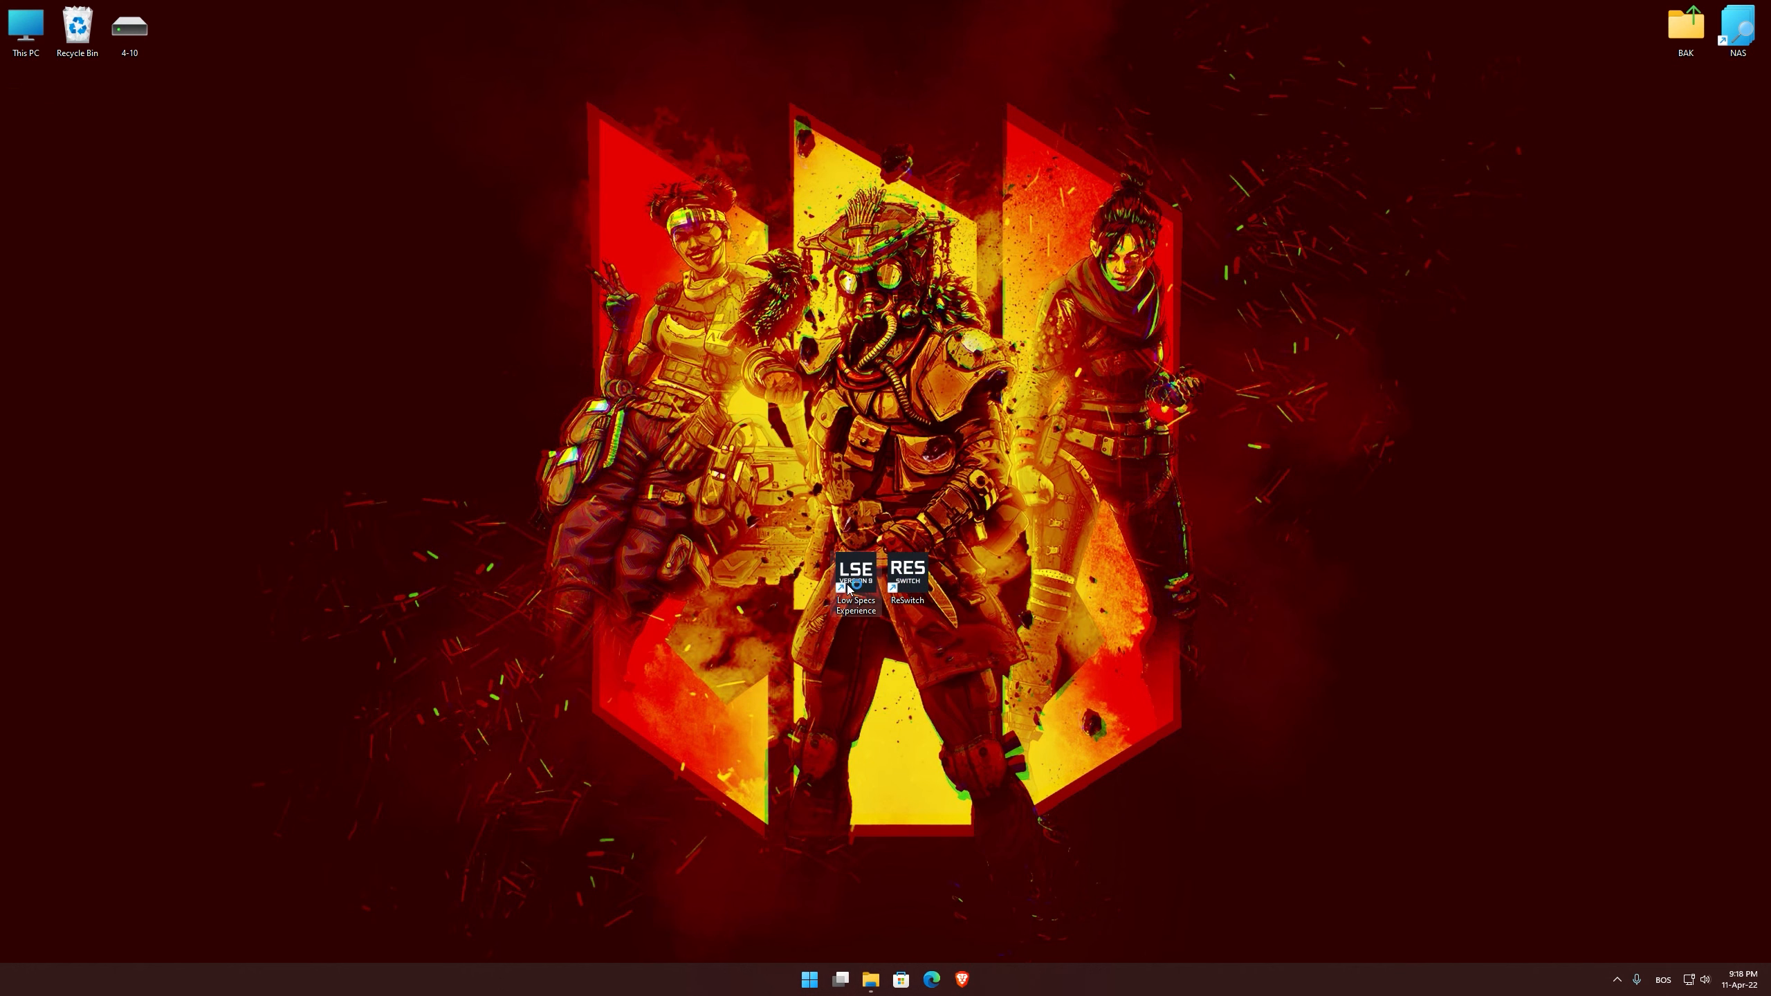
Step: Launch Low Specs Experience and load the Apex Legends package from the Optimization Catalog
double_click(856, 569)
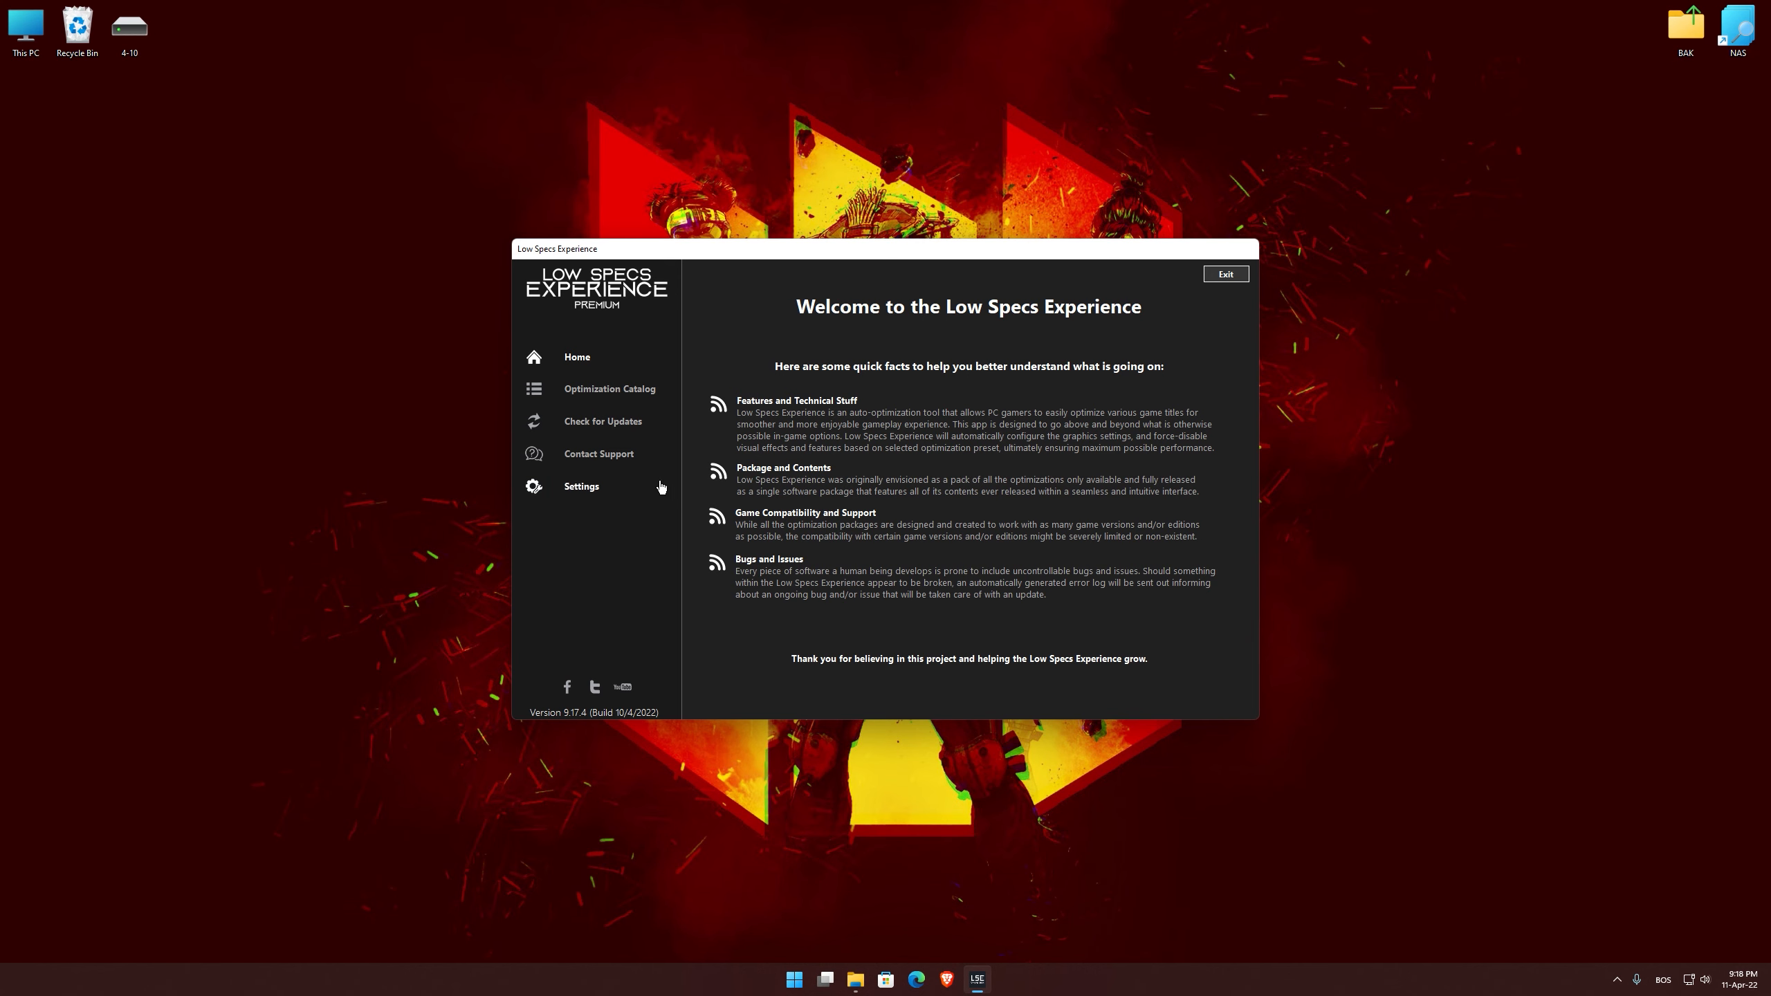
left_click(608, 388)
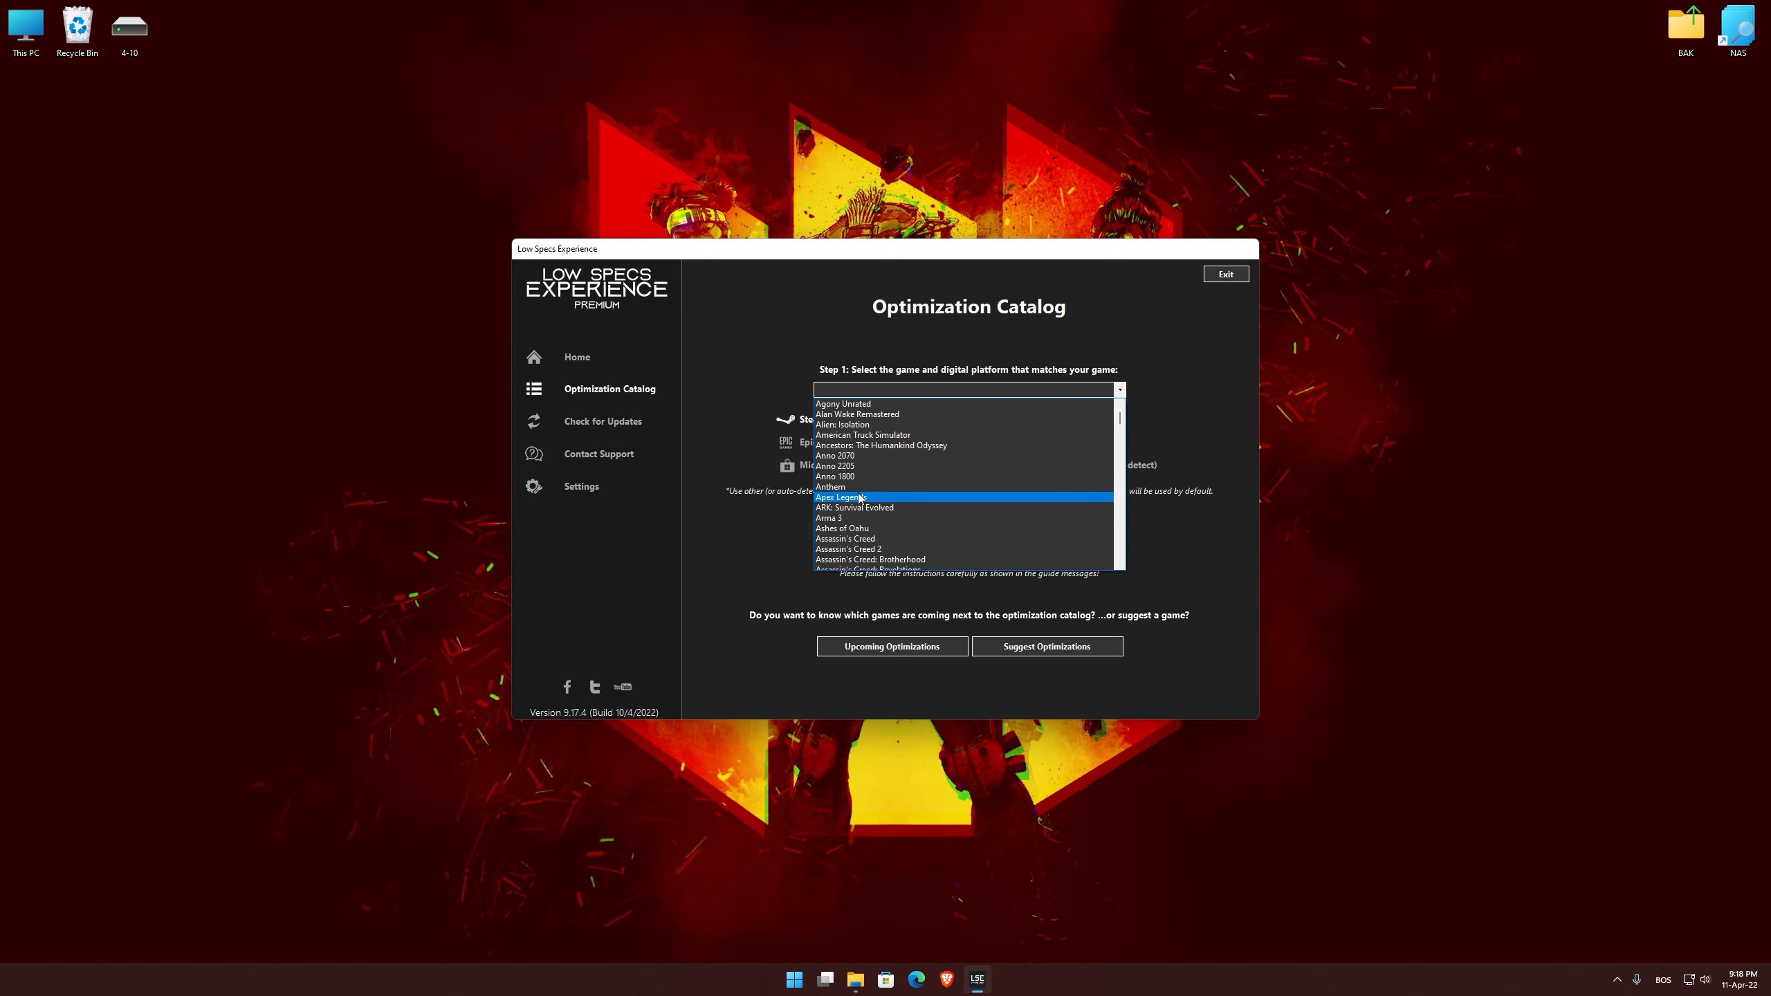
left_click(841, 497)
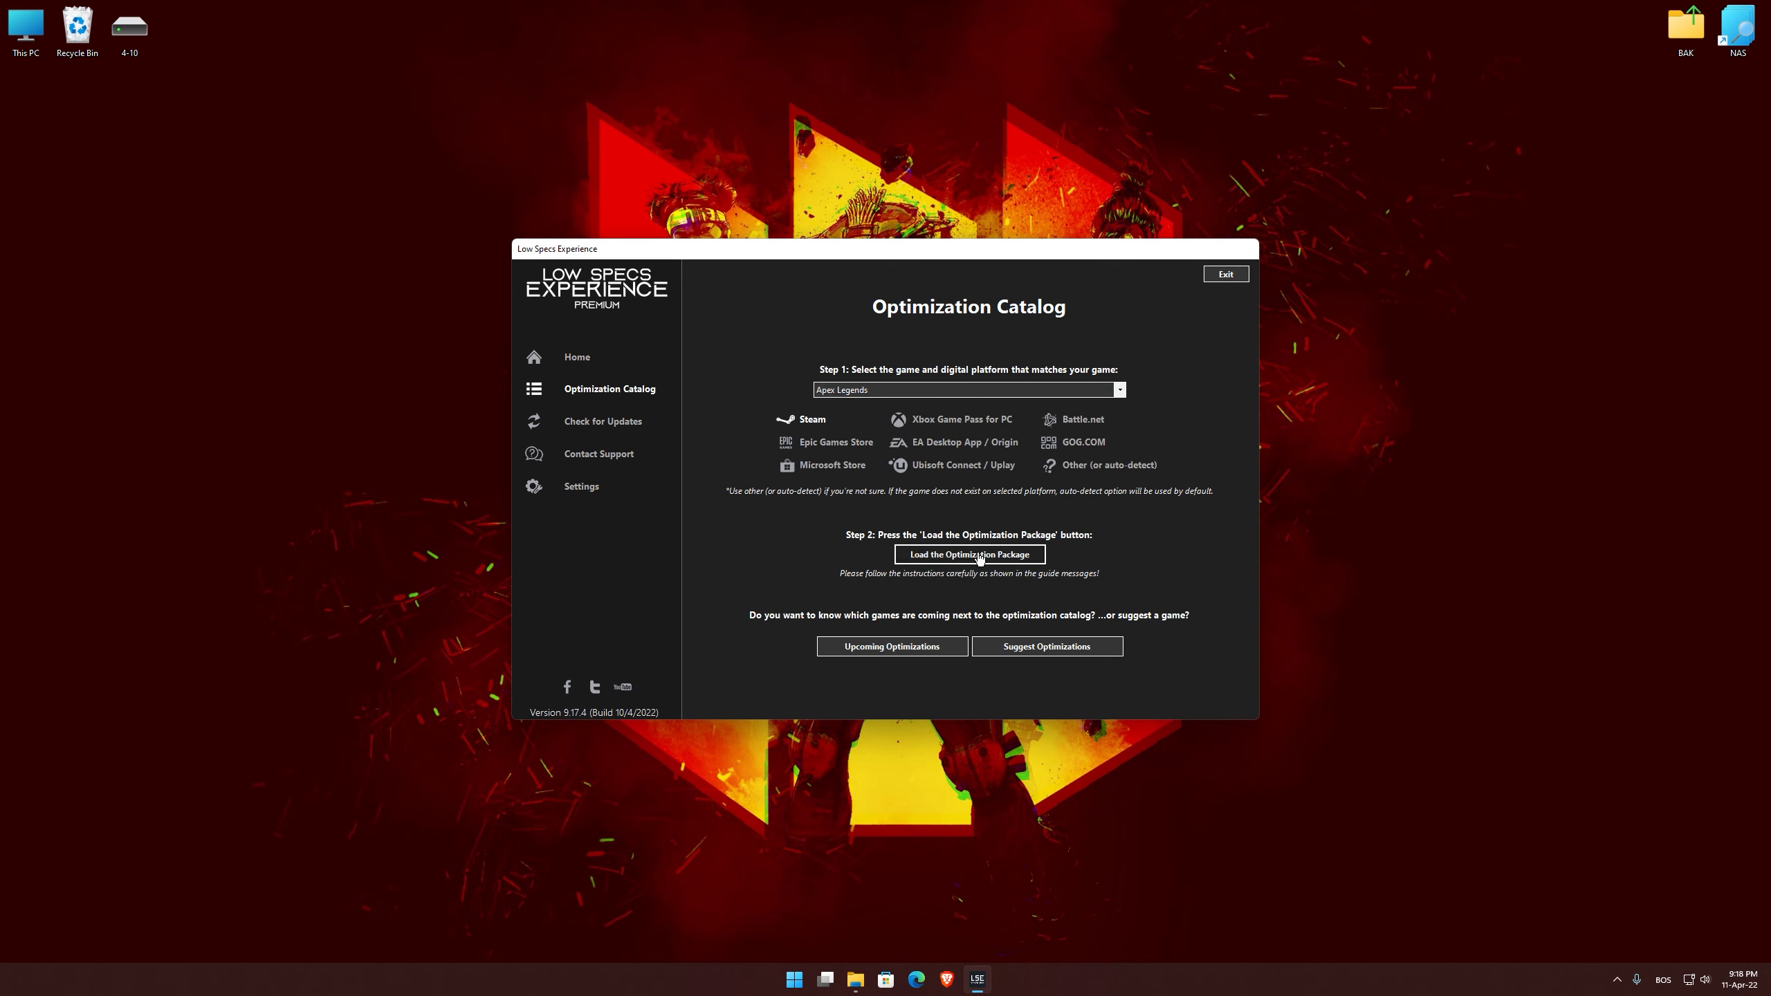
left_click(968, 555)
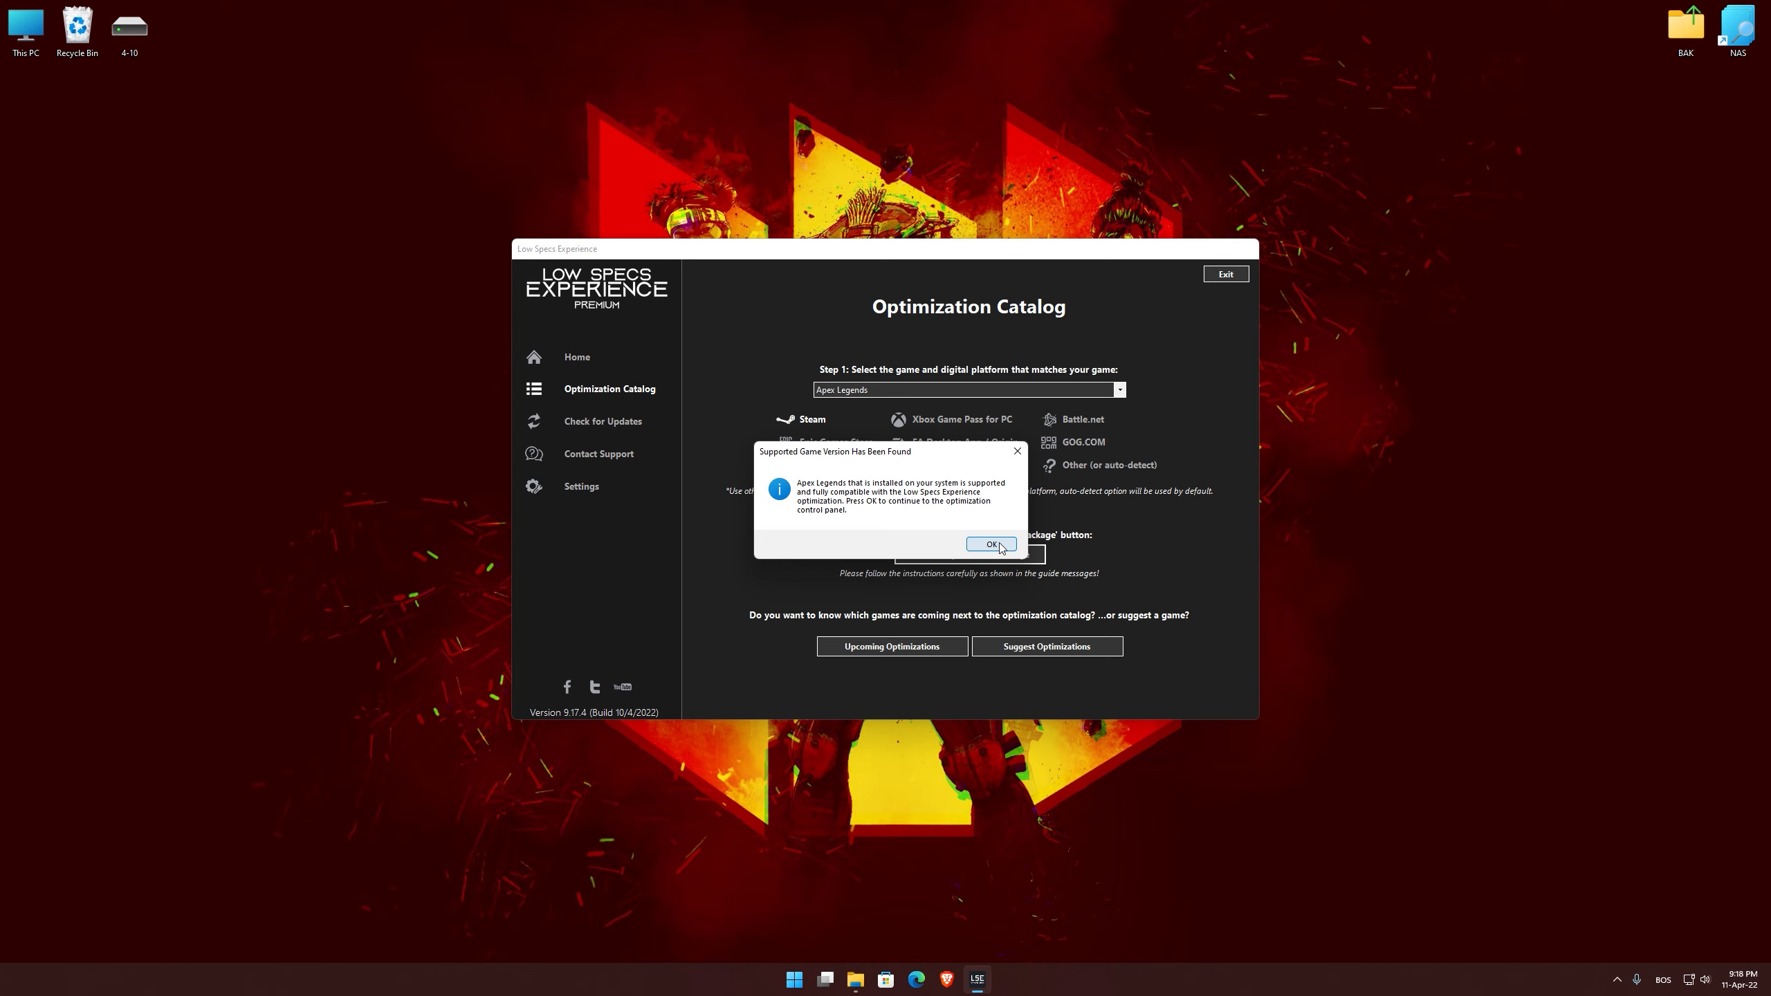
Step: Confirm the supported-version dialog and choose the Plain-Low Optimization method
left_click(990, 544)
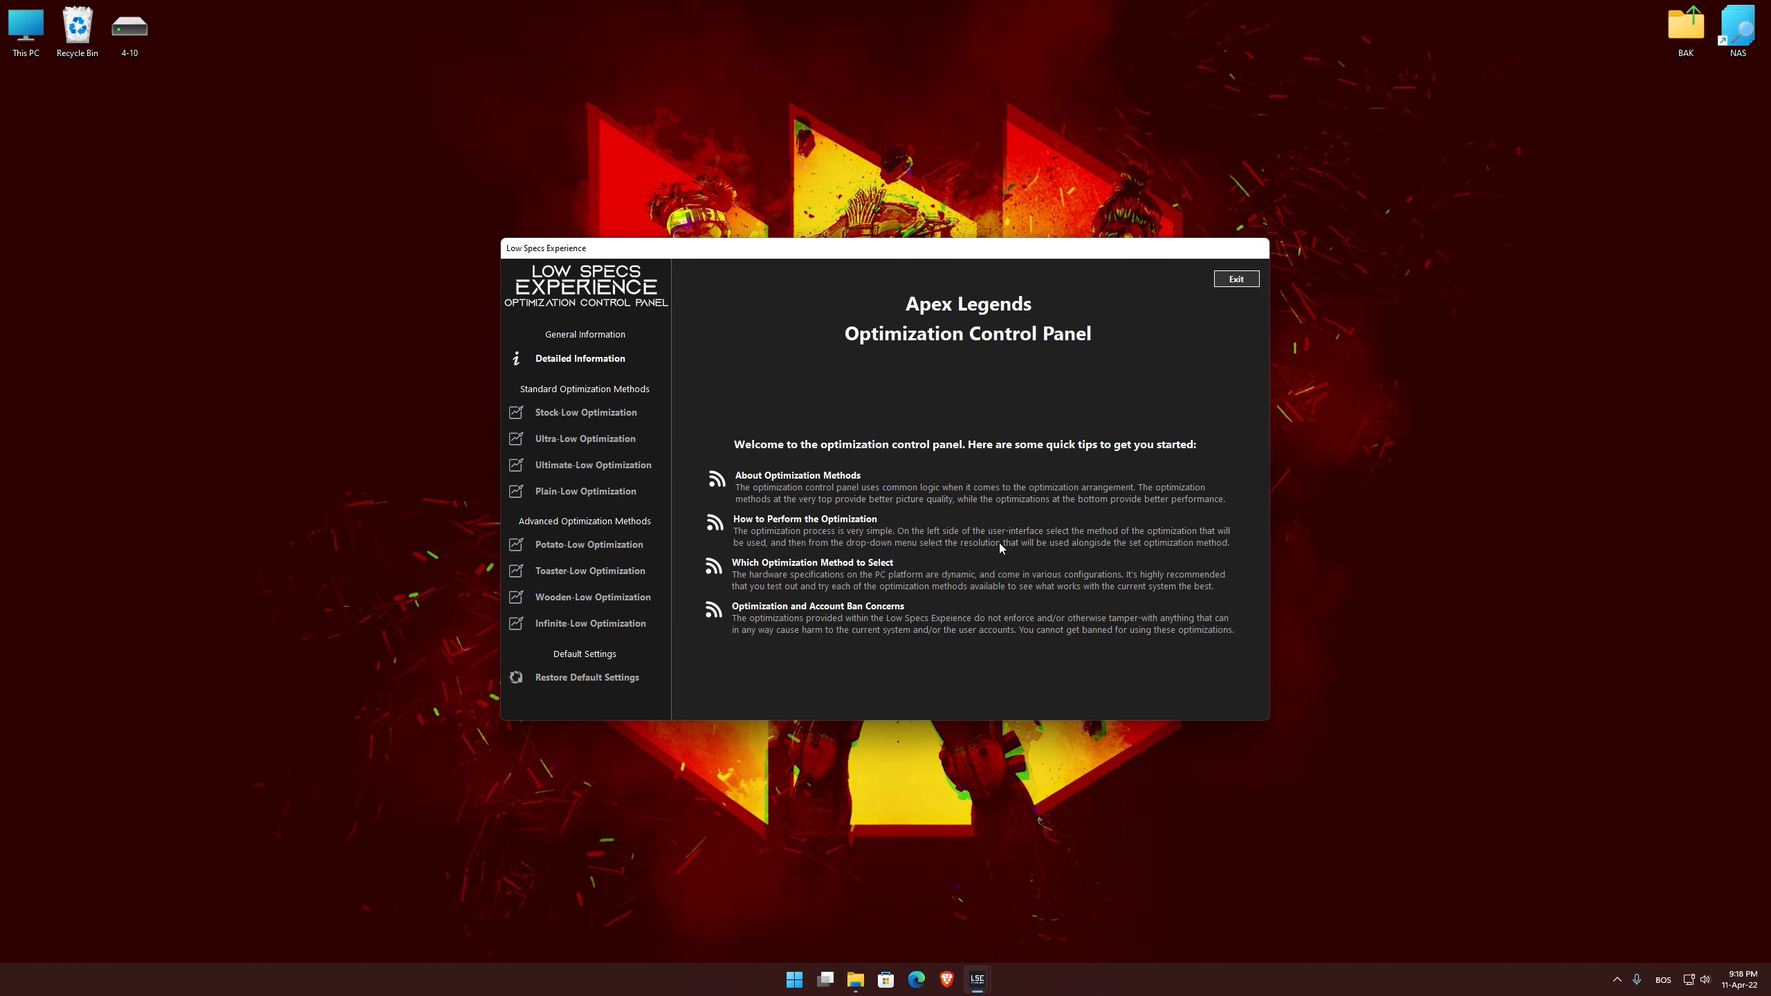
left_click(585, 490)
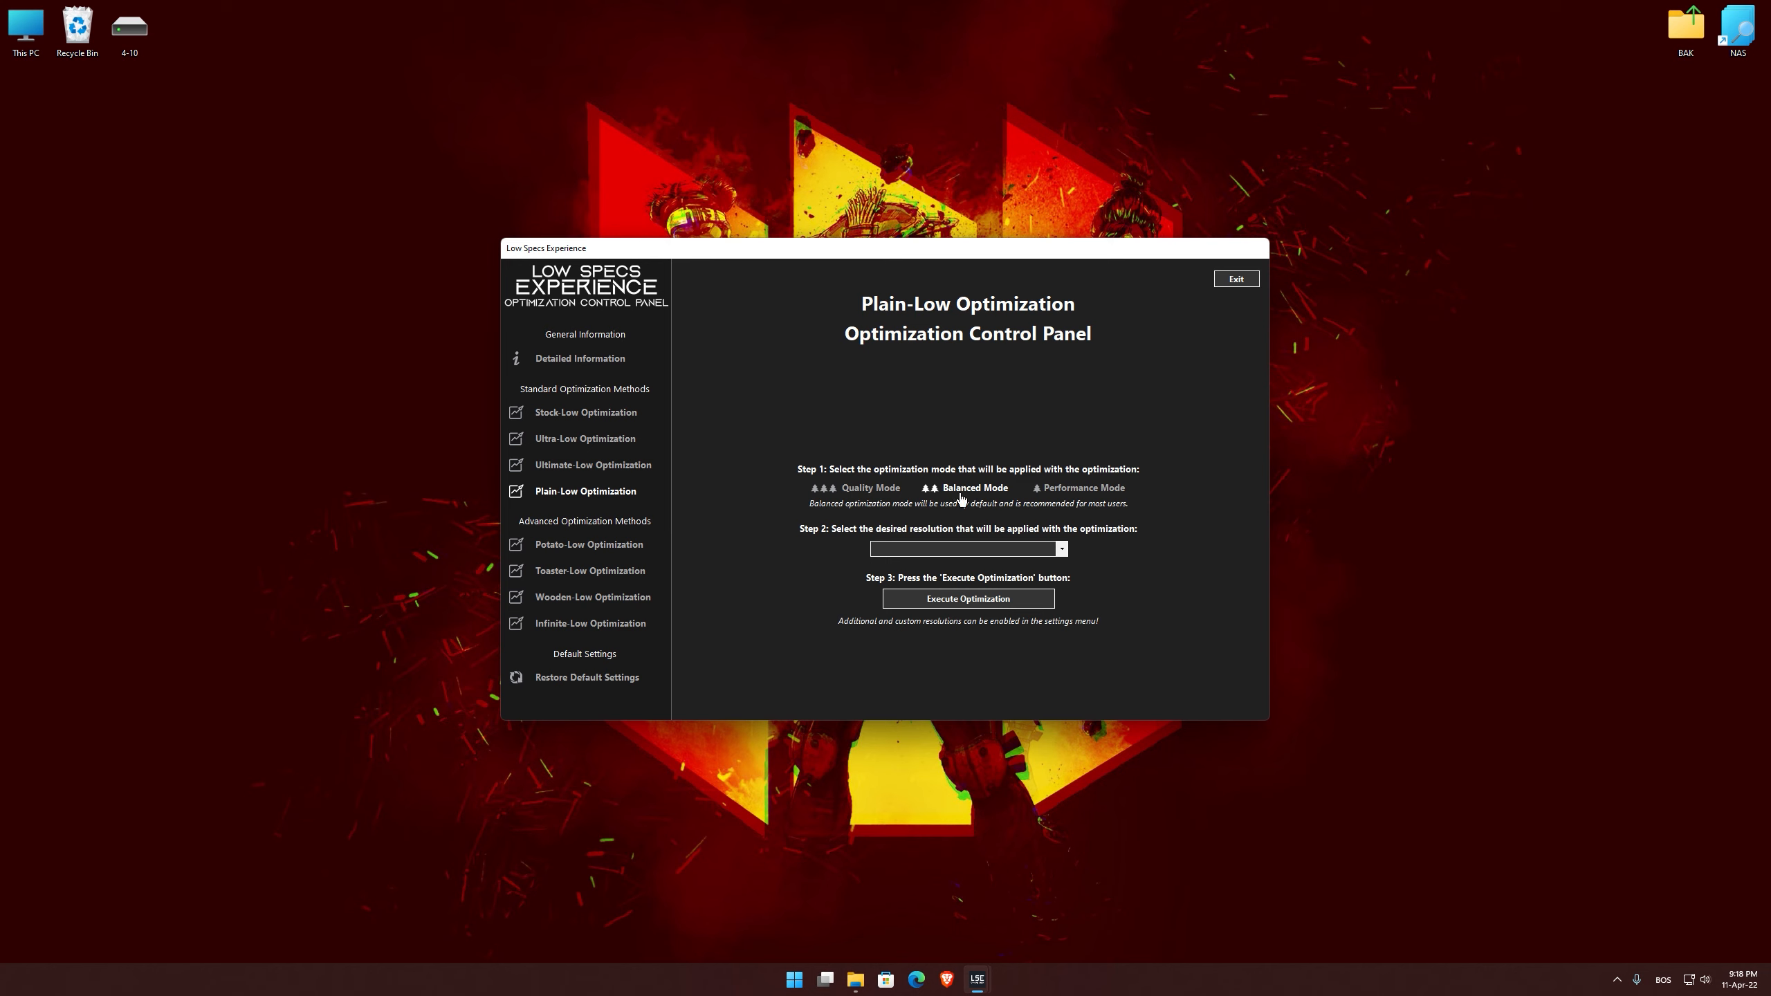
Step: Execute Plain-Low optimization in Balanced Mode at 2560 x 1440 [16:9]
left_click(965, 548)
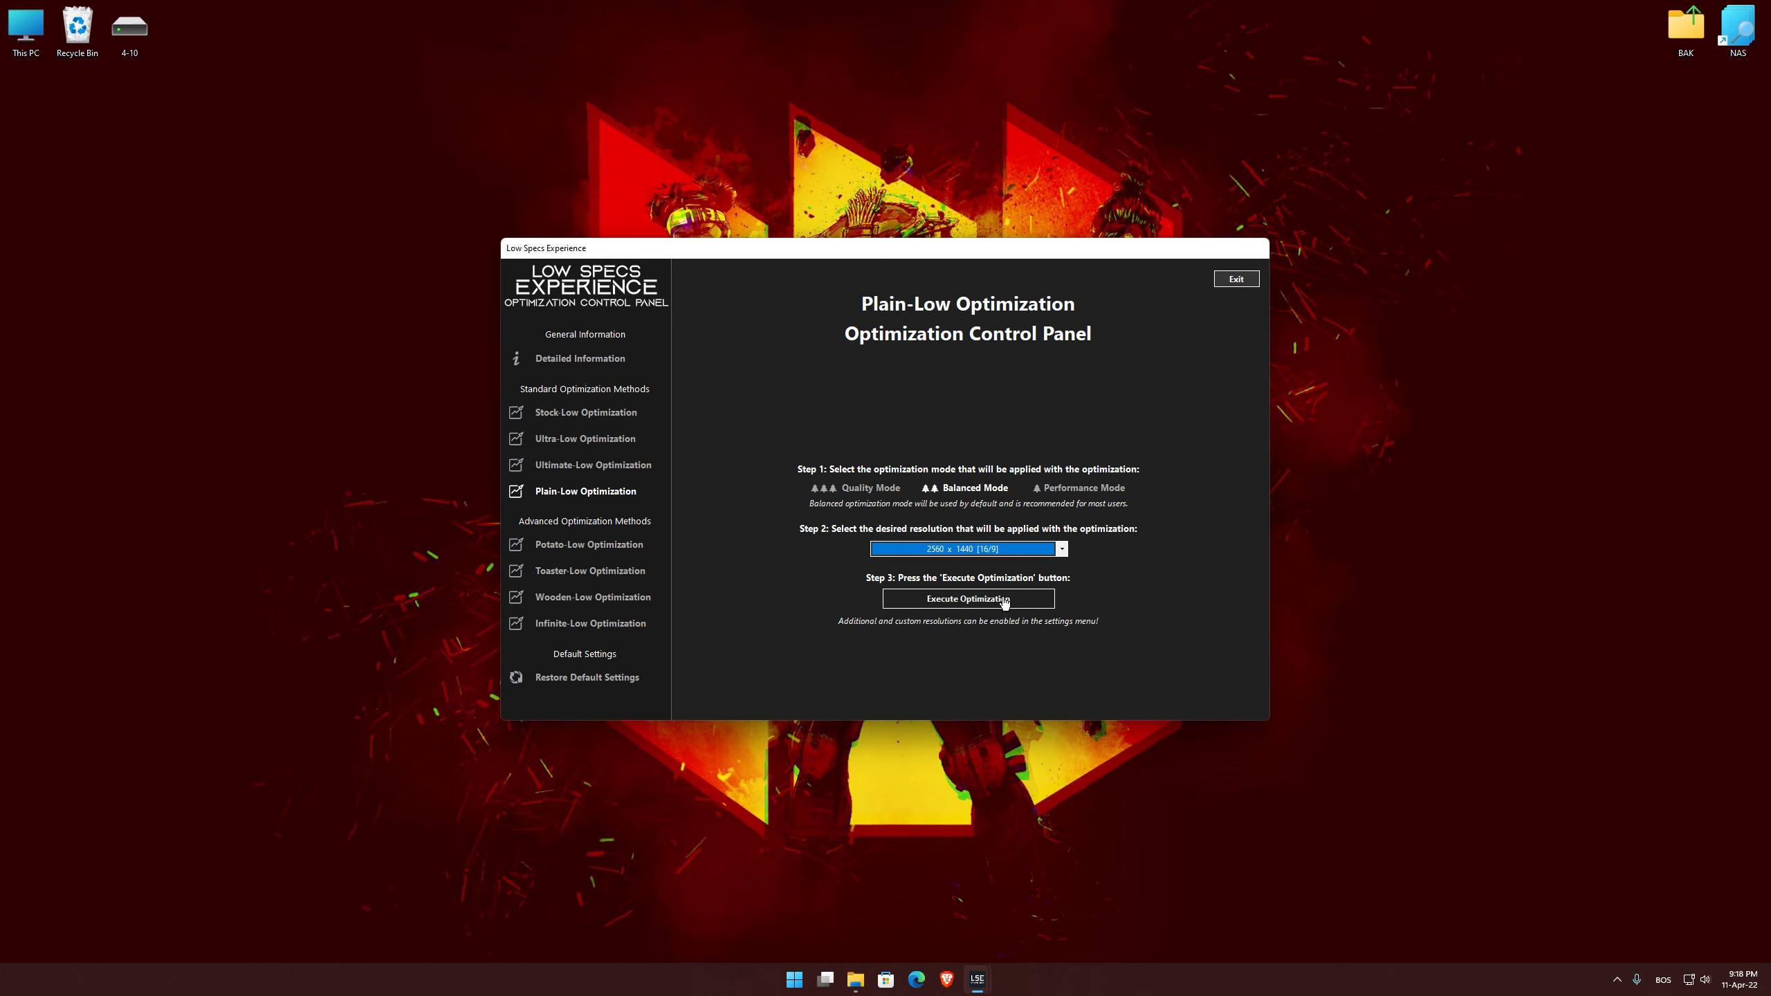
left_click(965, 599)
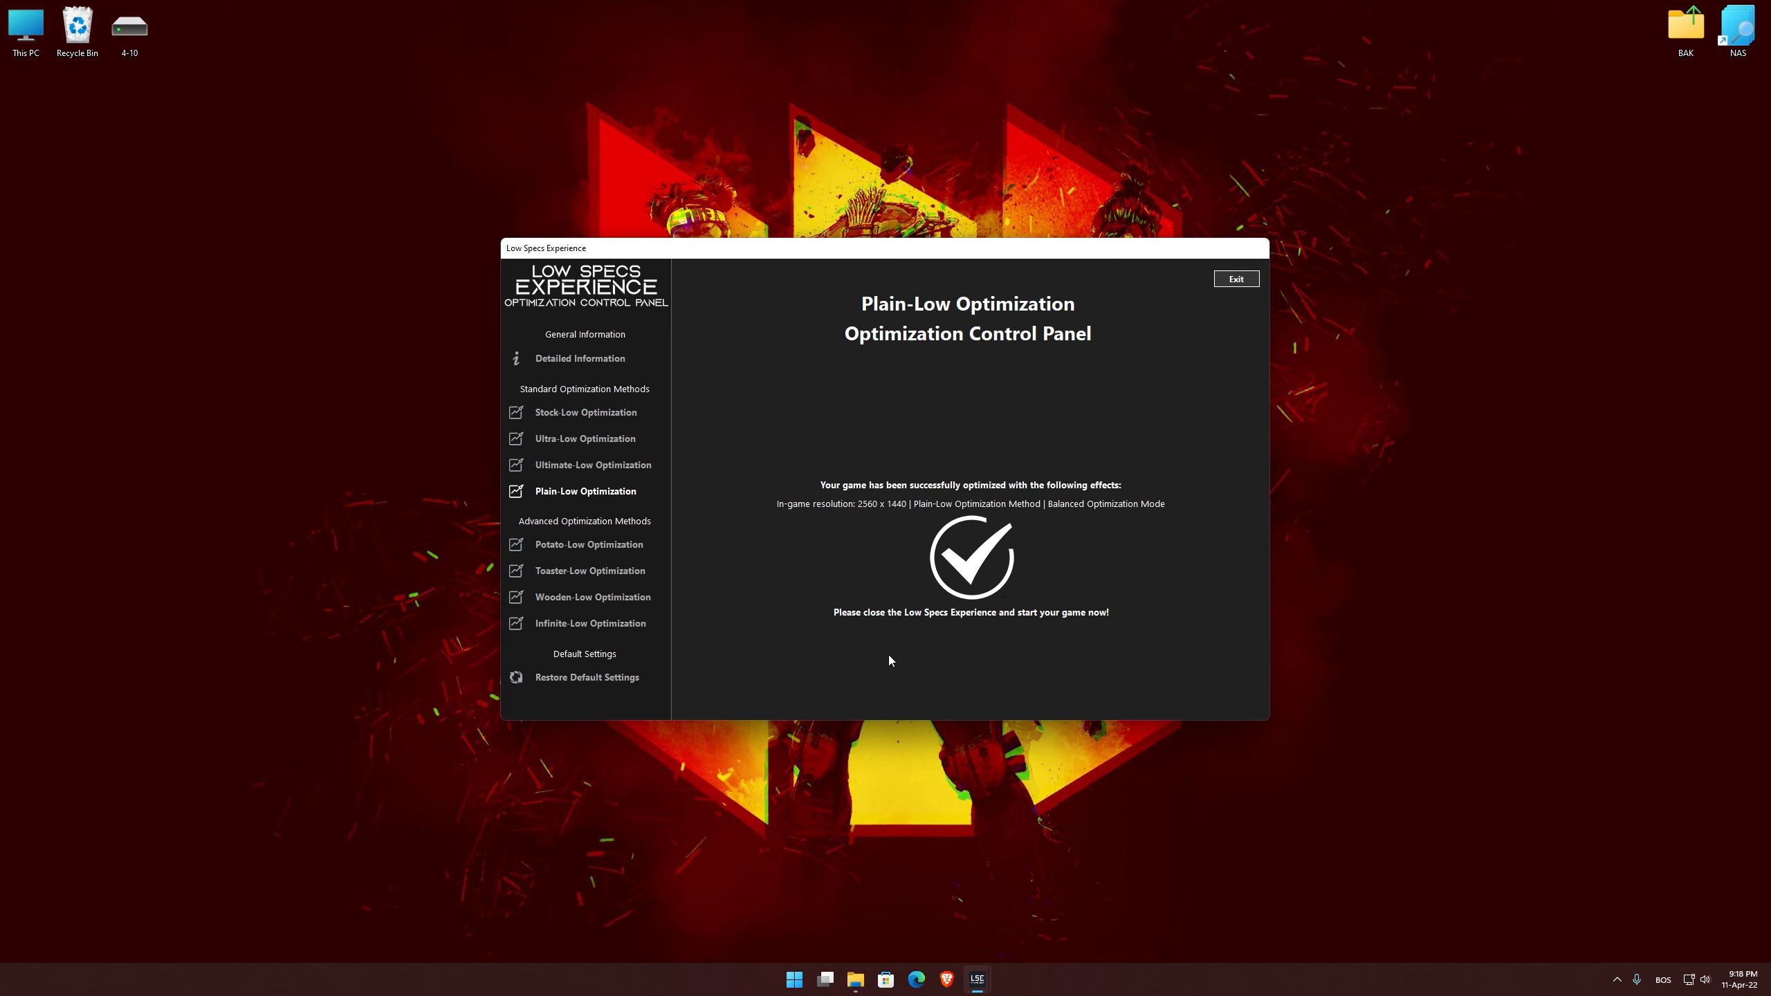
Step: Restore Apex Legends to its default settings and close the tool
left_click(586, 676)
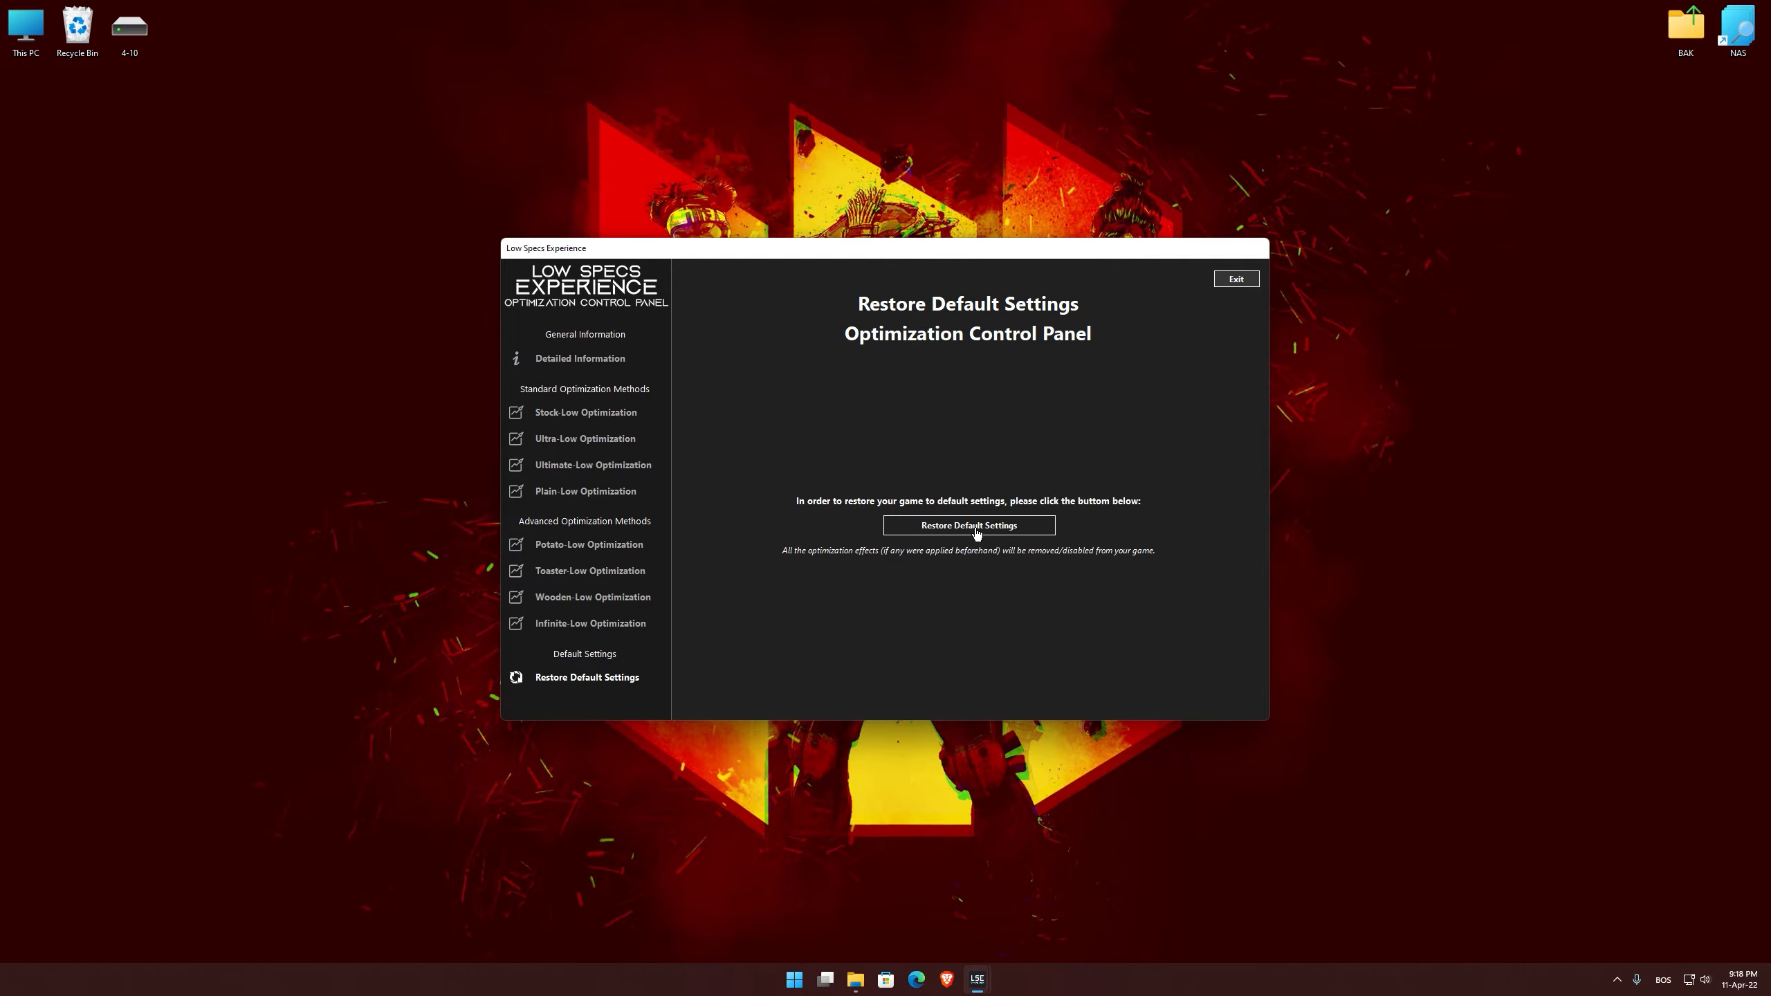
left_click(967, 526)
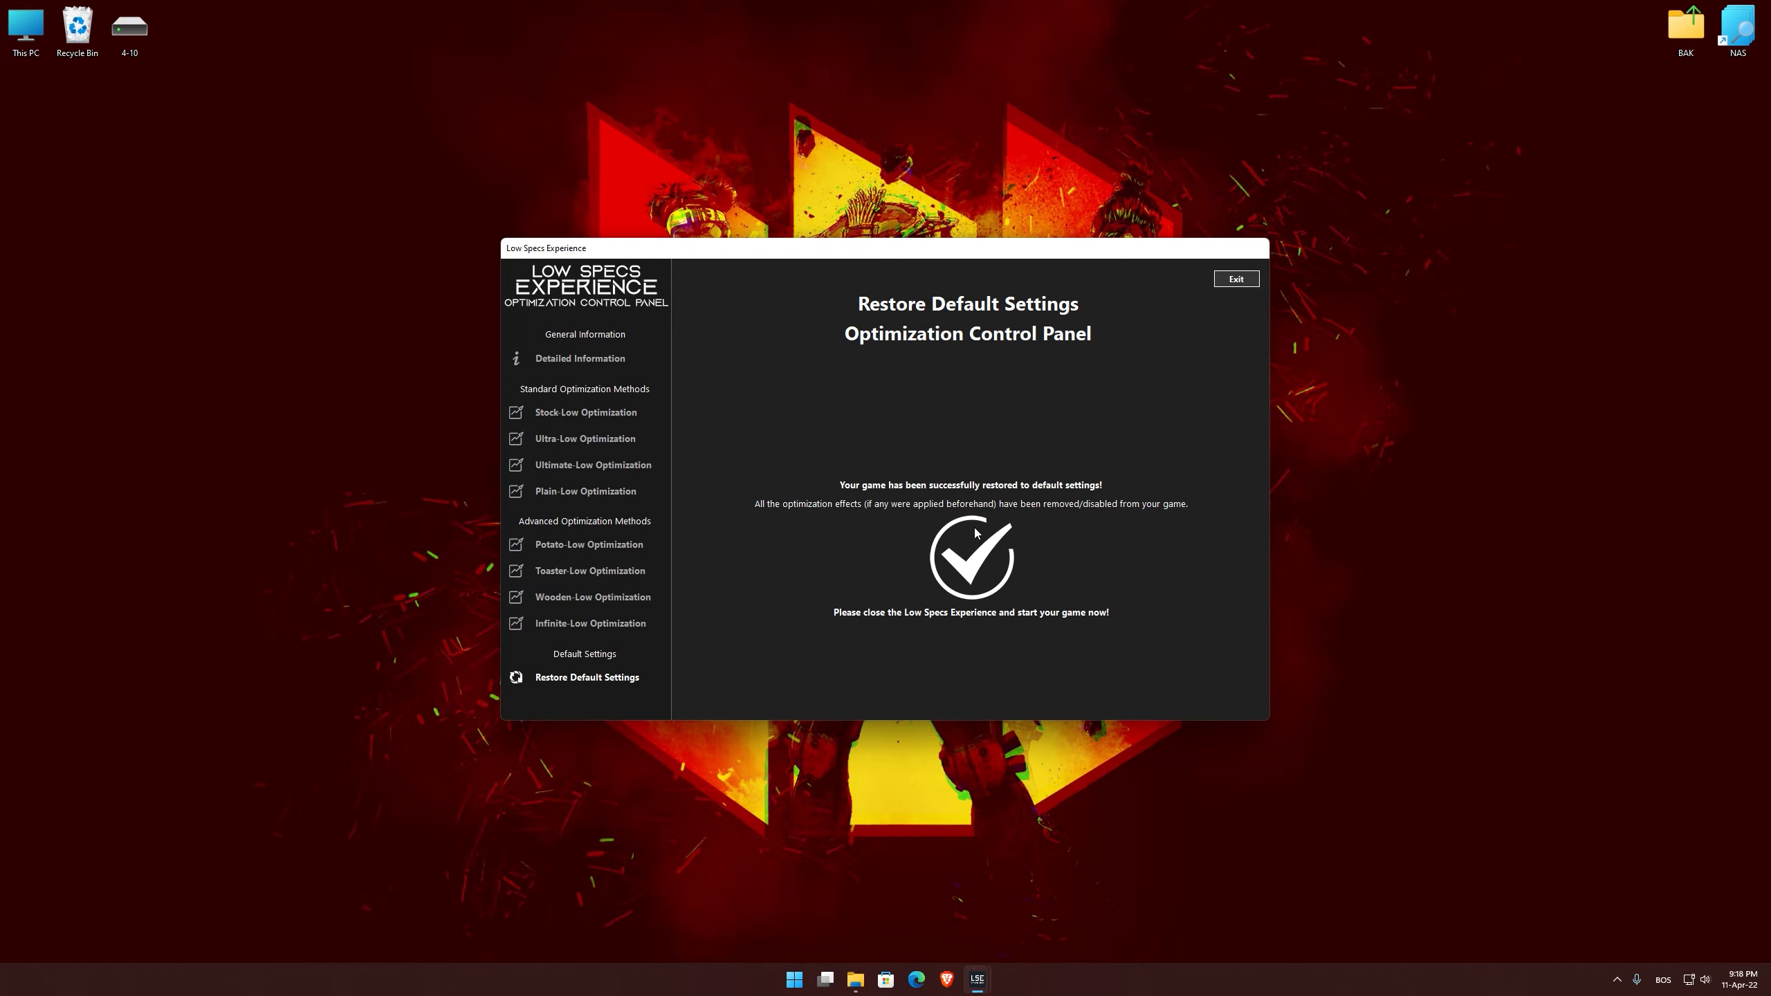
left_click(1234, 279)
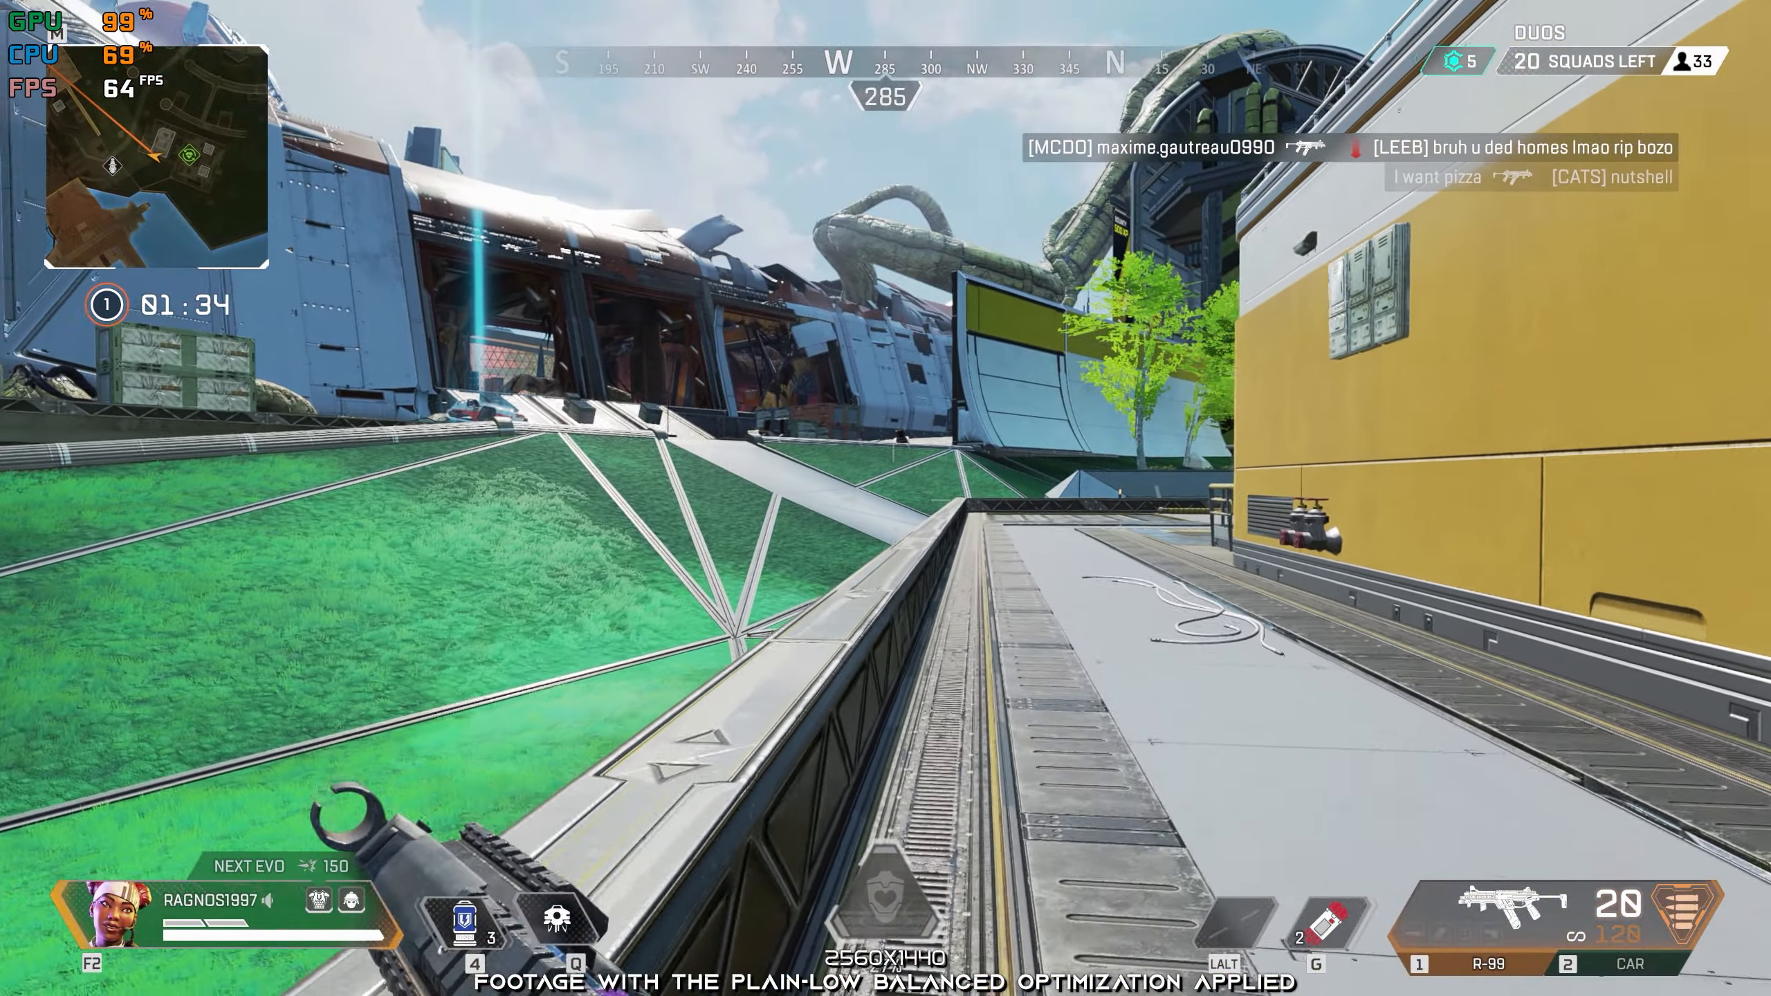